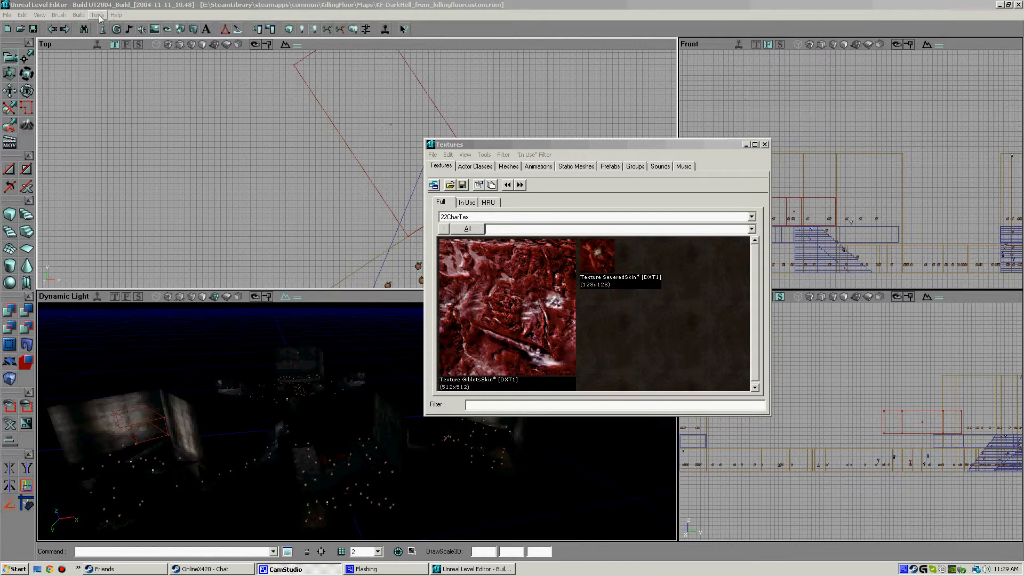
# Close the KF-DarkHell map without saving and open a new, empty level.
pyautogui.click(98, 14)
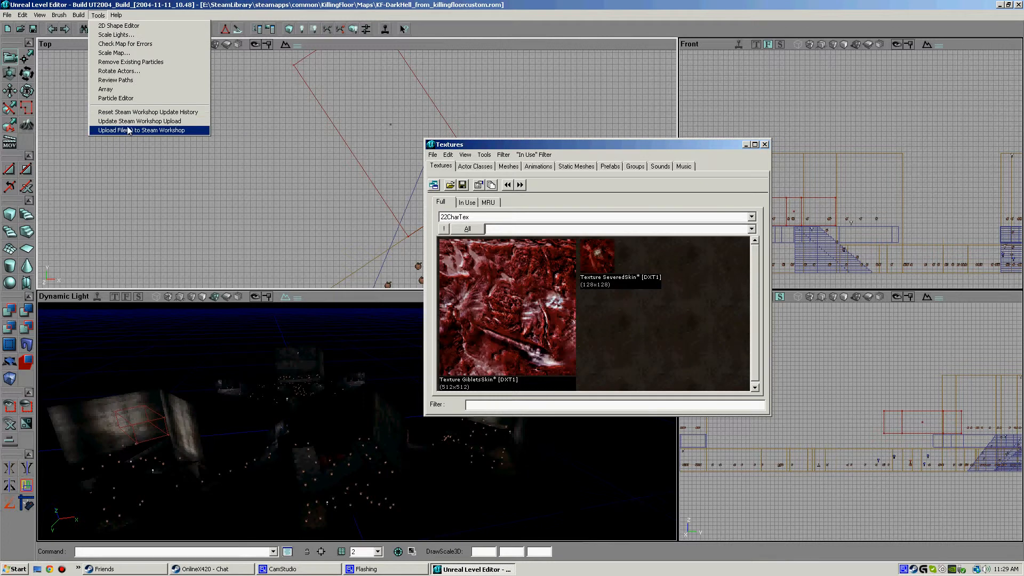
pyautogui.moveTo(139, 121)
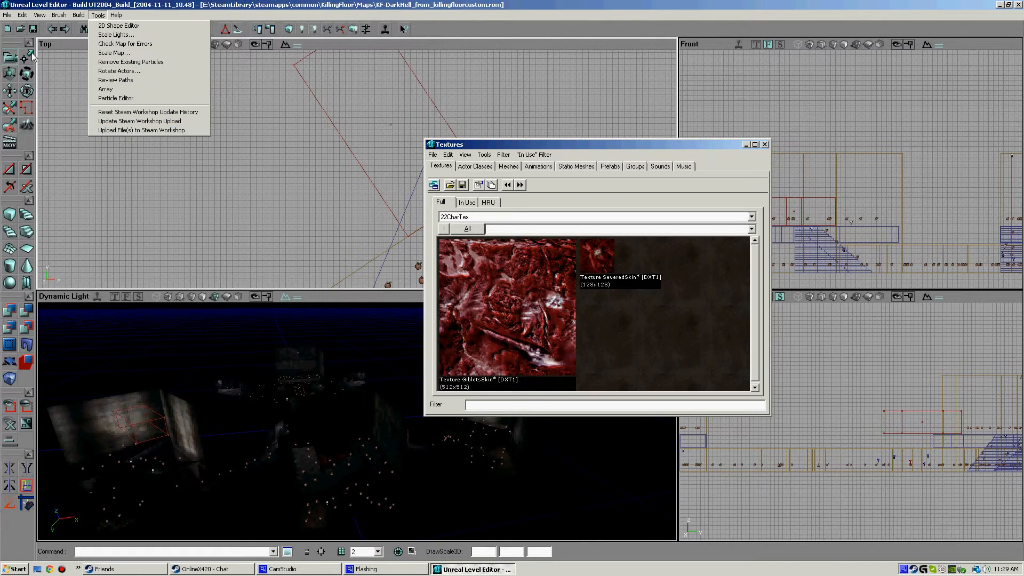
pyautogui.moveTo(140, 131)
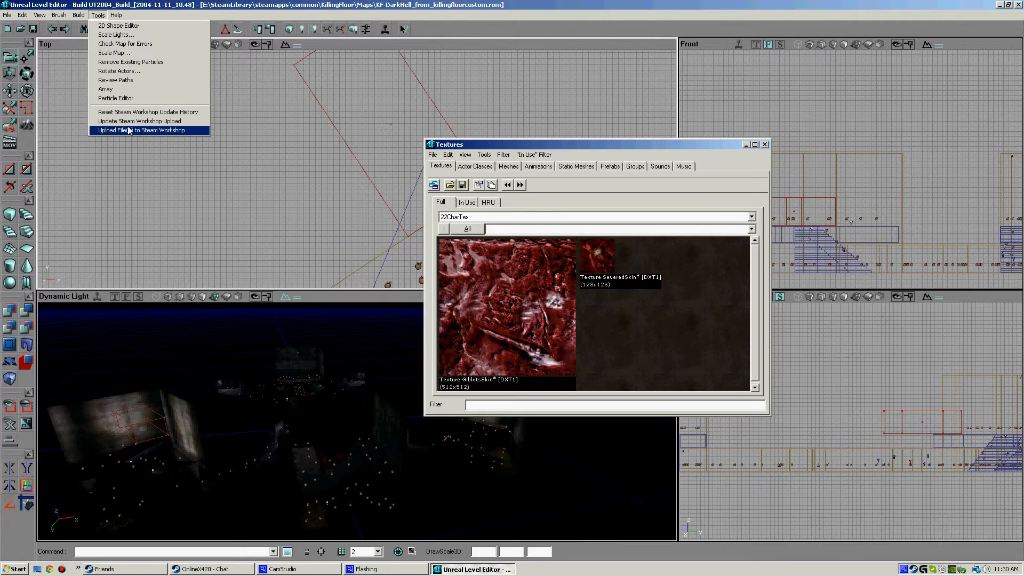
pyautogui.click(7, 14)
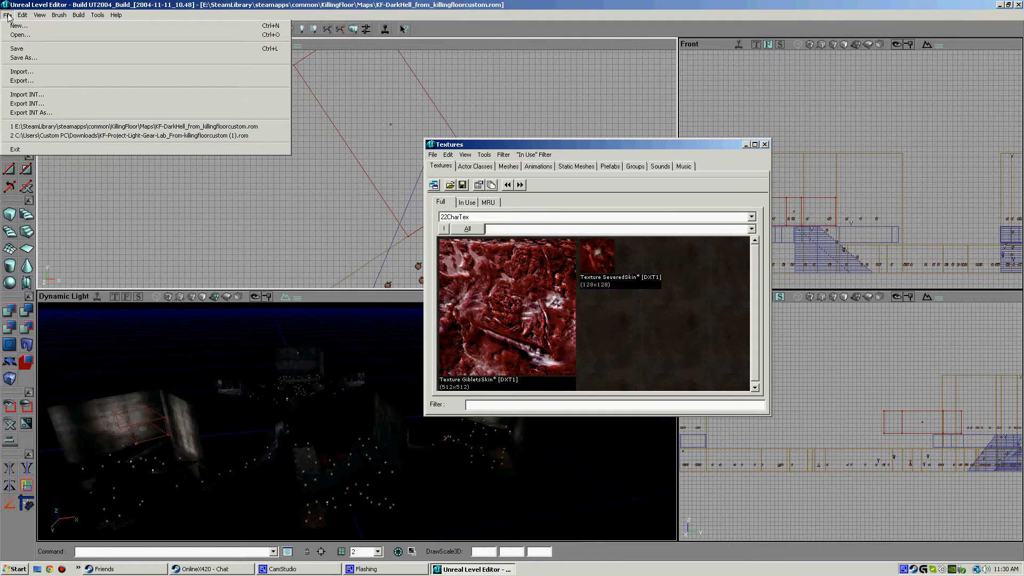
pyautogui.click(18, 25)
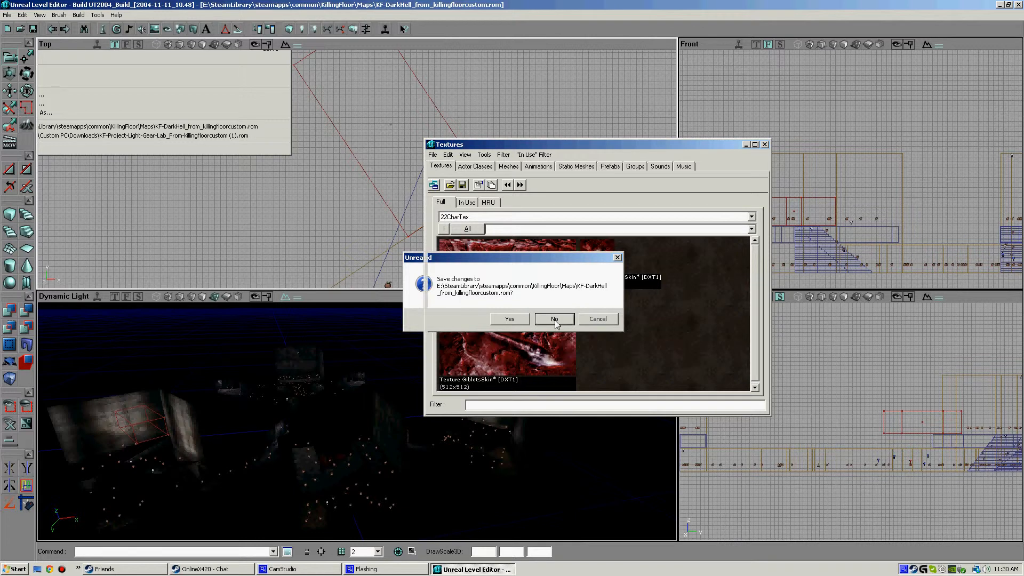
pyautogui.click(553, 319)
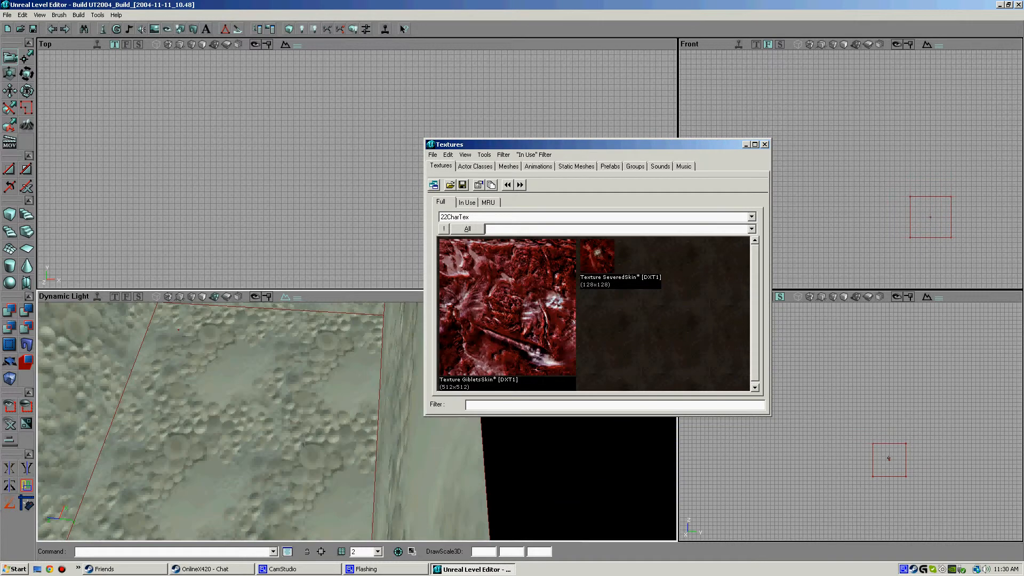
# Build the new level and close the Map Check warnings about missing materials.
pyautogui.click(229, 369)
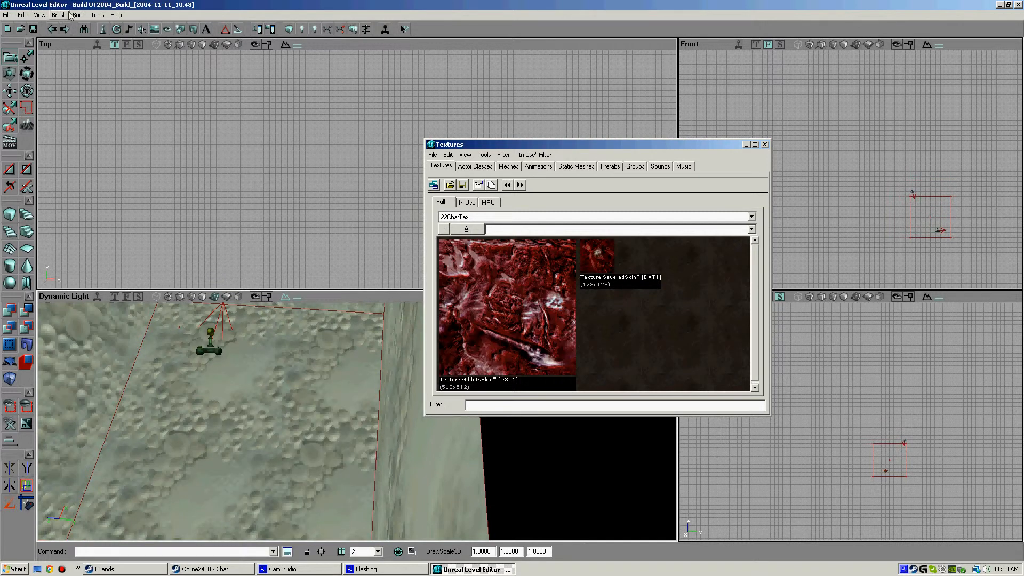
pyautogui.click(78, 14)
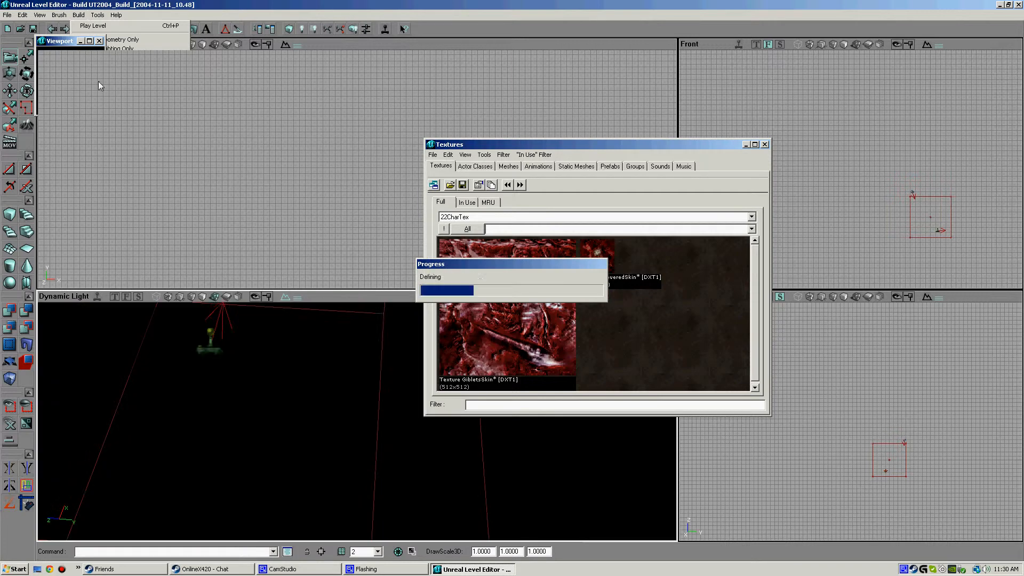
pyautogui.click(93, 33)
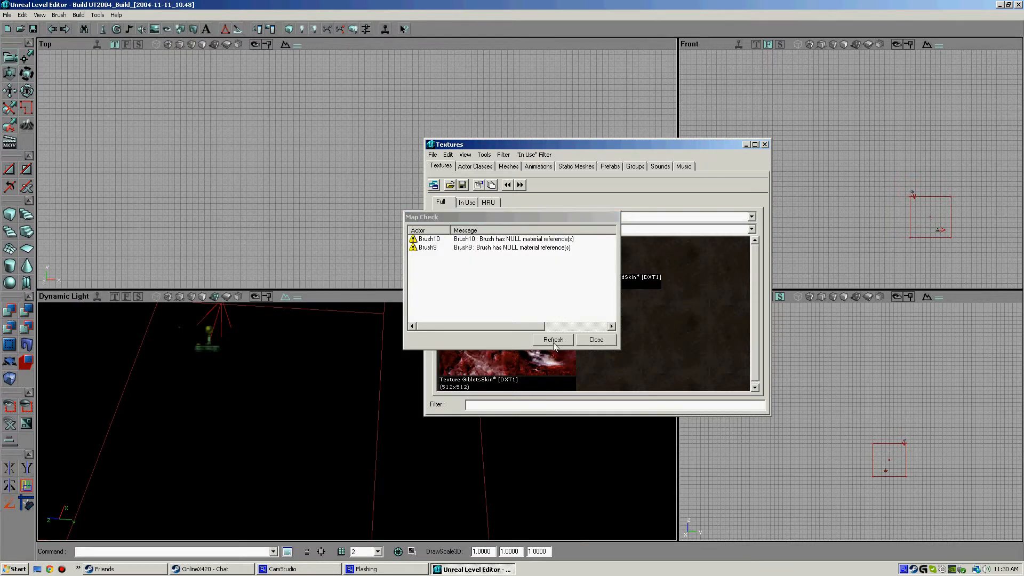
pyautogui.click(595, 340)
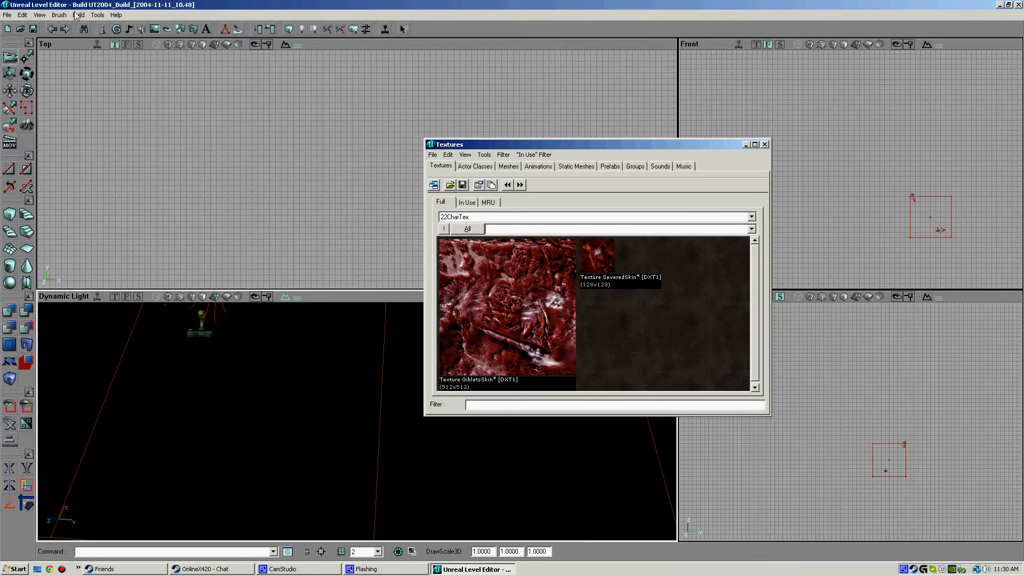
# Start another new map, discarding changes to the current one.
pyautogui.click(7, 14)
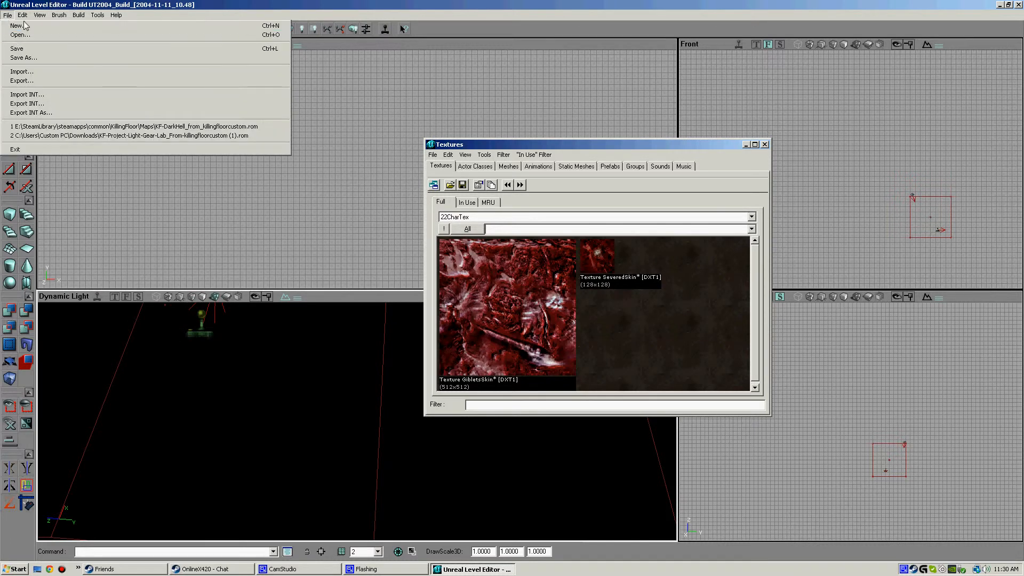
pyautogui.click(15, 25)
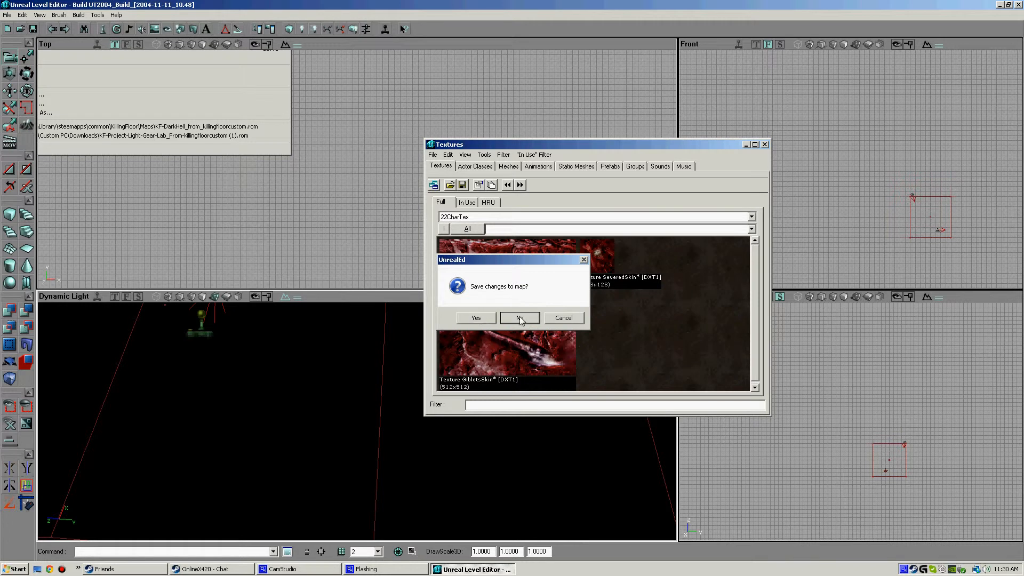
pyautogui.click(518, 318)
pyautogui.write('750')
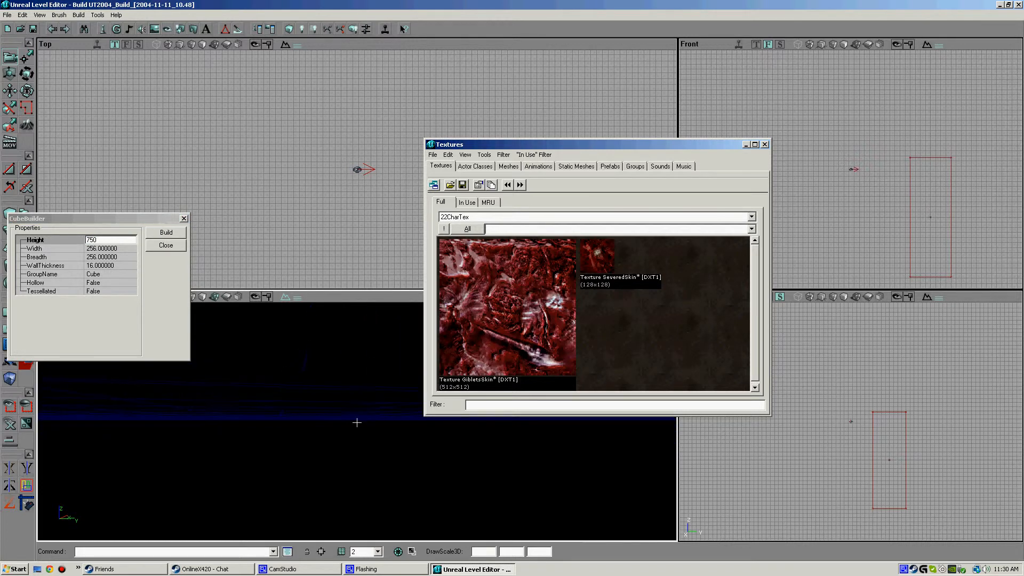
# Set the cube brush height to 750 and select BlueRoofTiles from KillingFloorManorTextures.
pyautogui.click(165, 232)
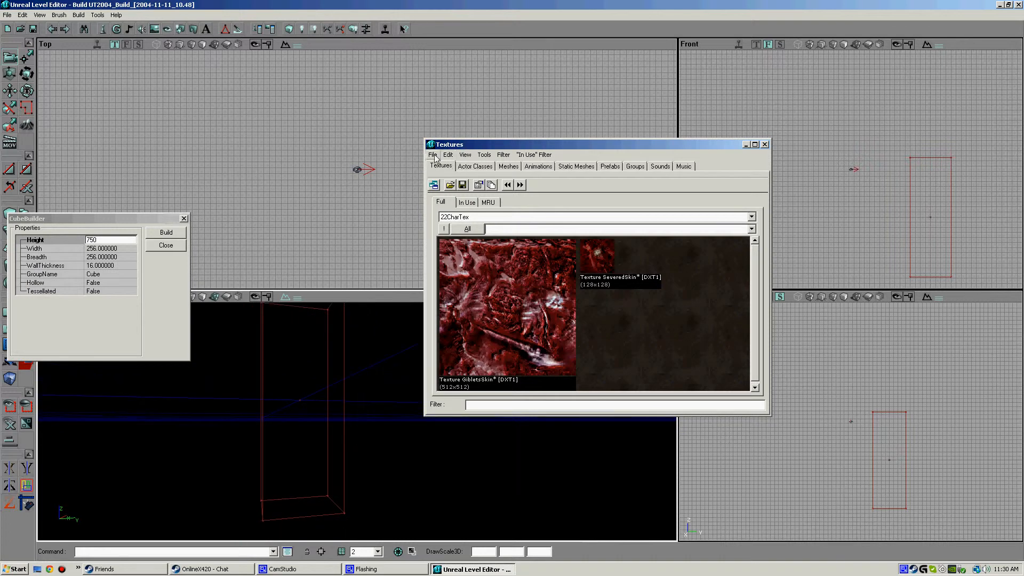
pyautogui.click(433, 154)
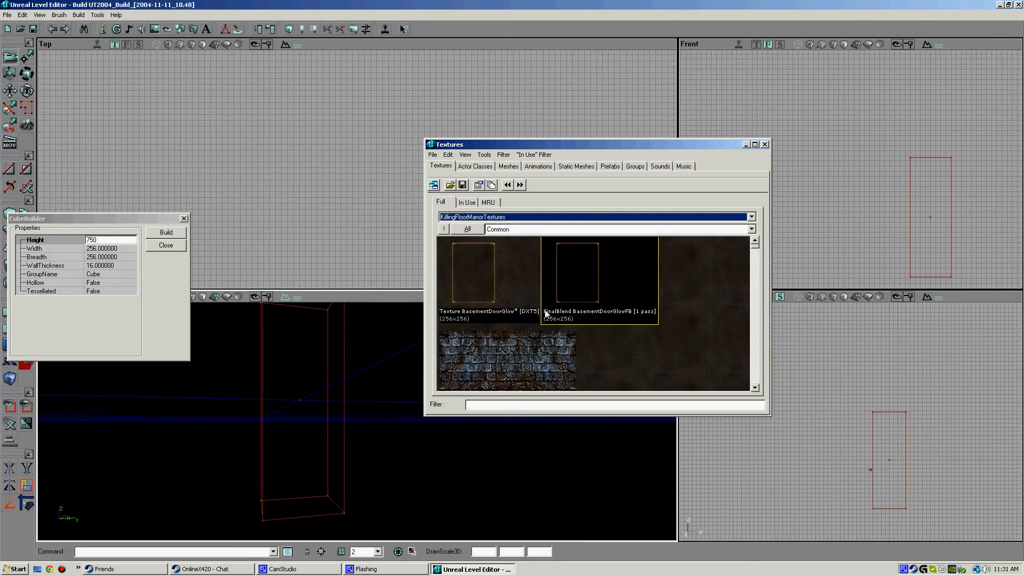
pyautogui.click(507, 358)
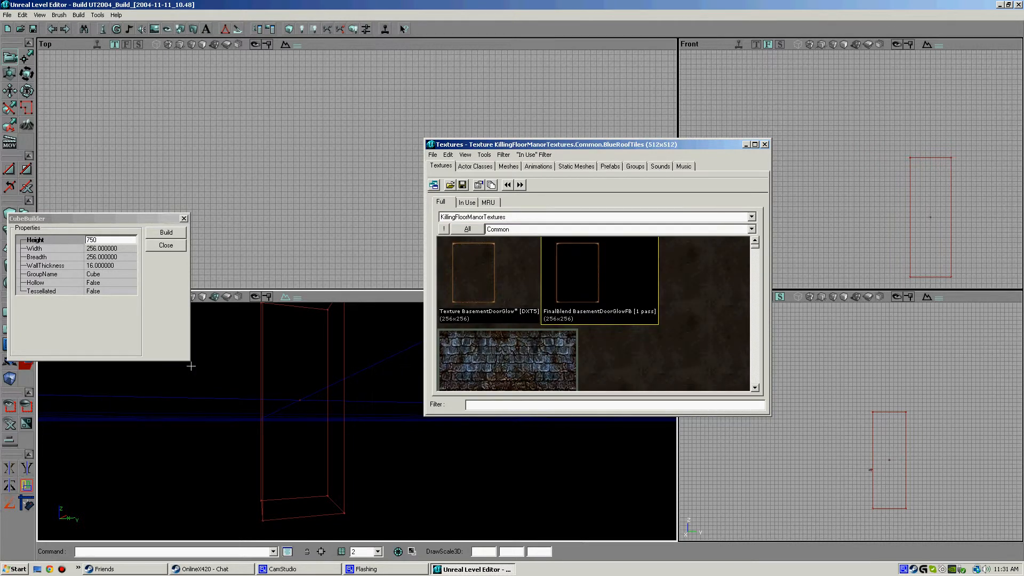
# Move the Cube Builder aside, subtract the tall textured room, and add a light on its floor.
pyautogui.moveTo(98, 218); pyautogui.dragTo(261, 198)
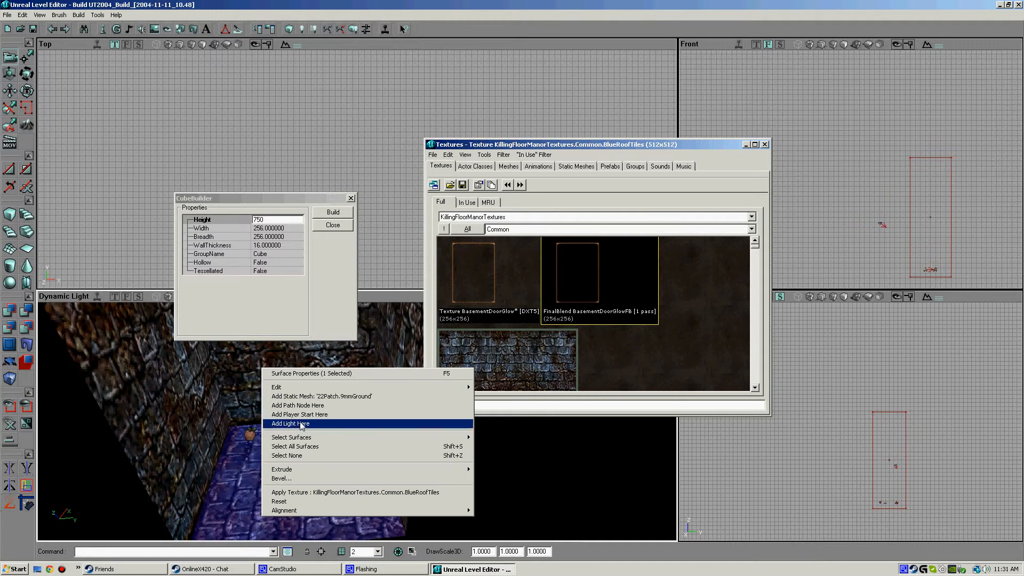
pyautogui.click(289, 423)
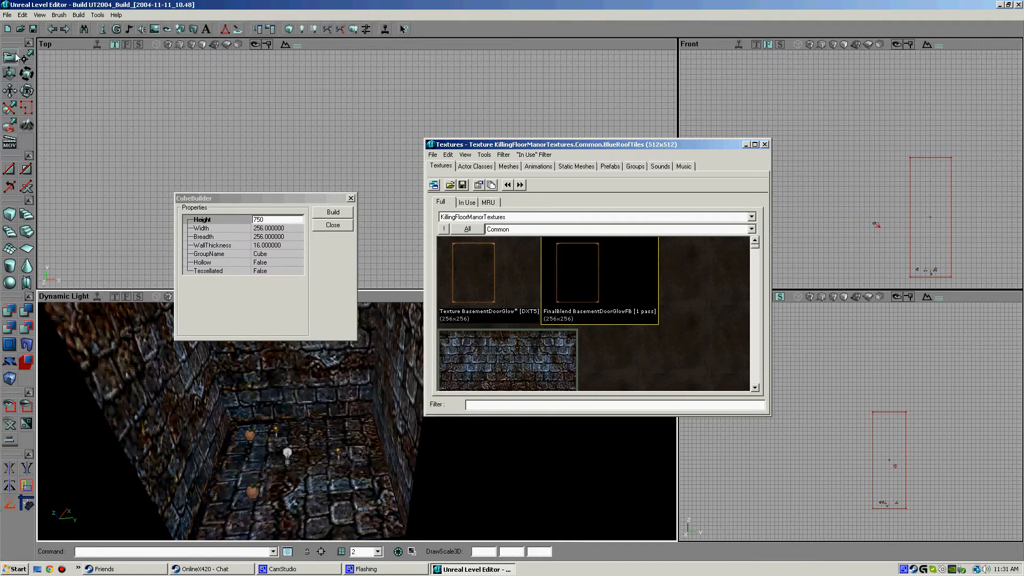
pyautogui.click(77, 14)
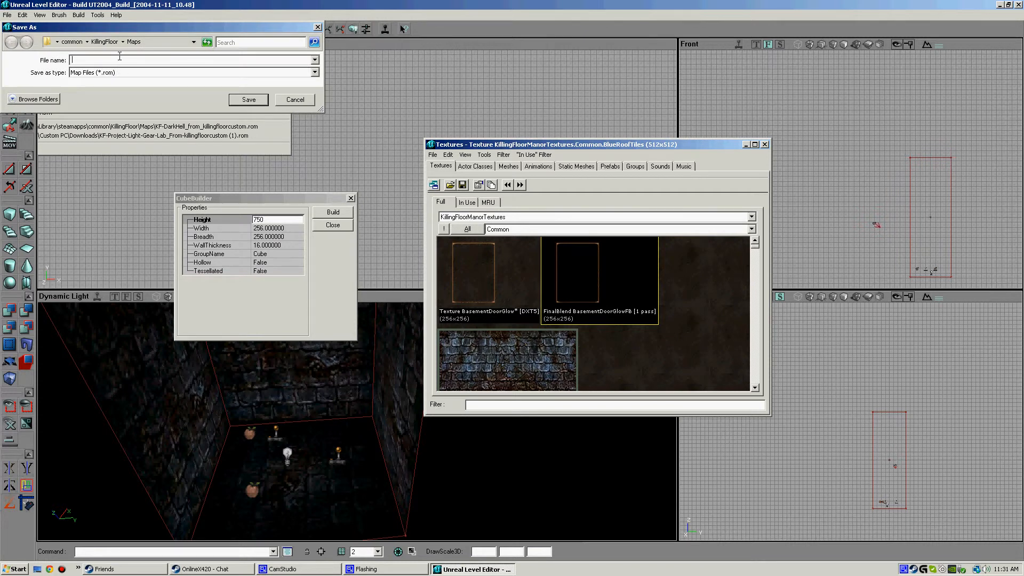
# Save the stone room map as 'beta lol'.
pyautogui.write('b')
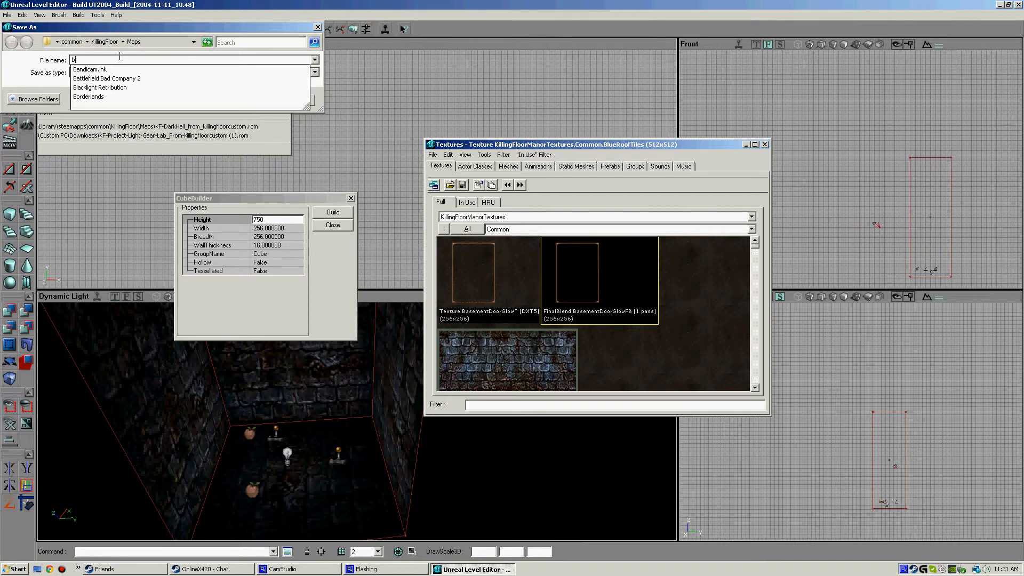
pyautogui.write('eta')
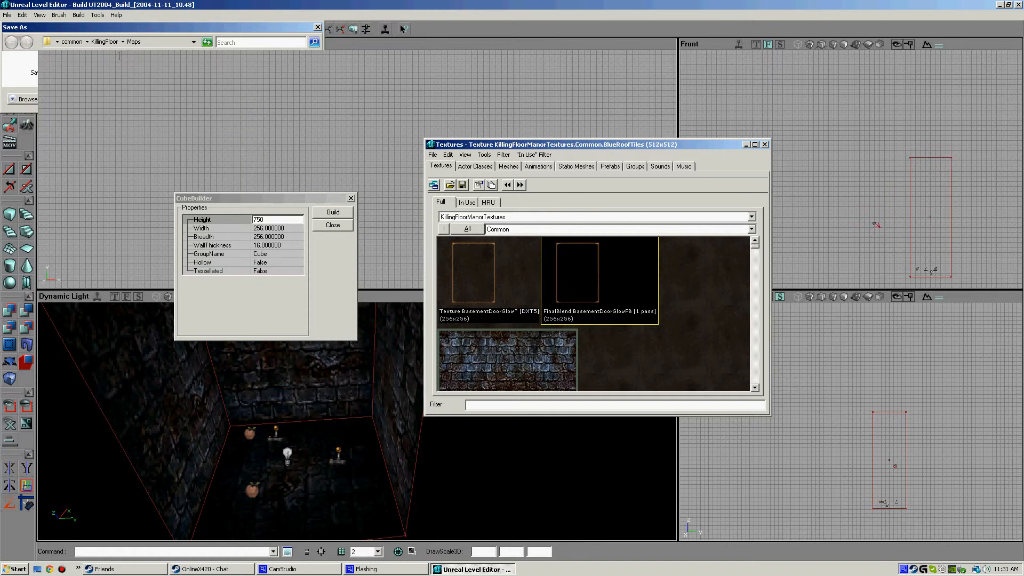
pyautogui.click(7, 14)
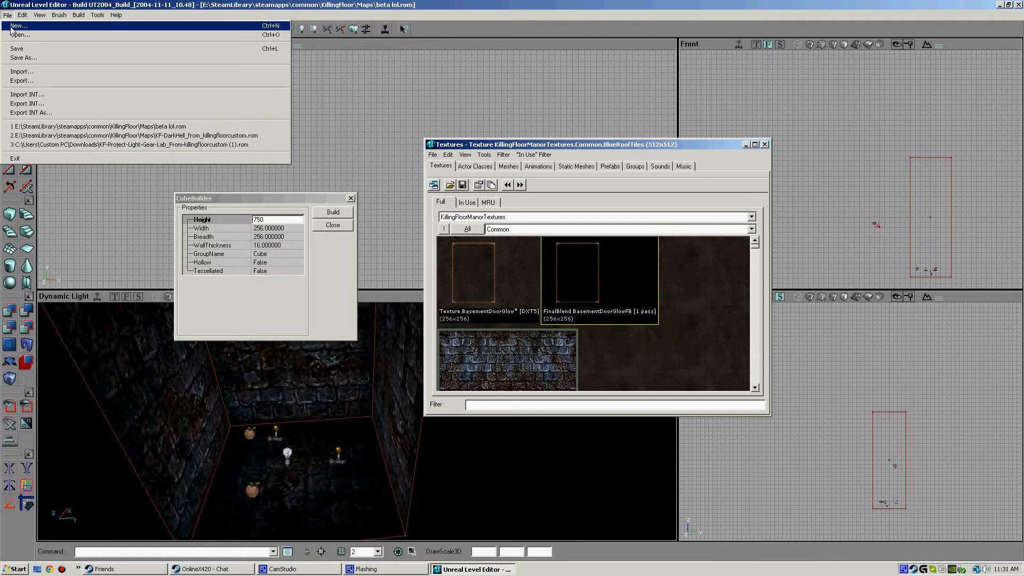
# Re-save the map with a KF prefix as 'KF_beta lol.rom'.
pyautogui.click(24, 57)
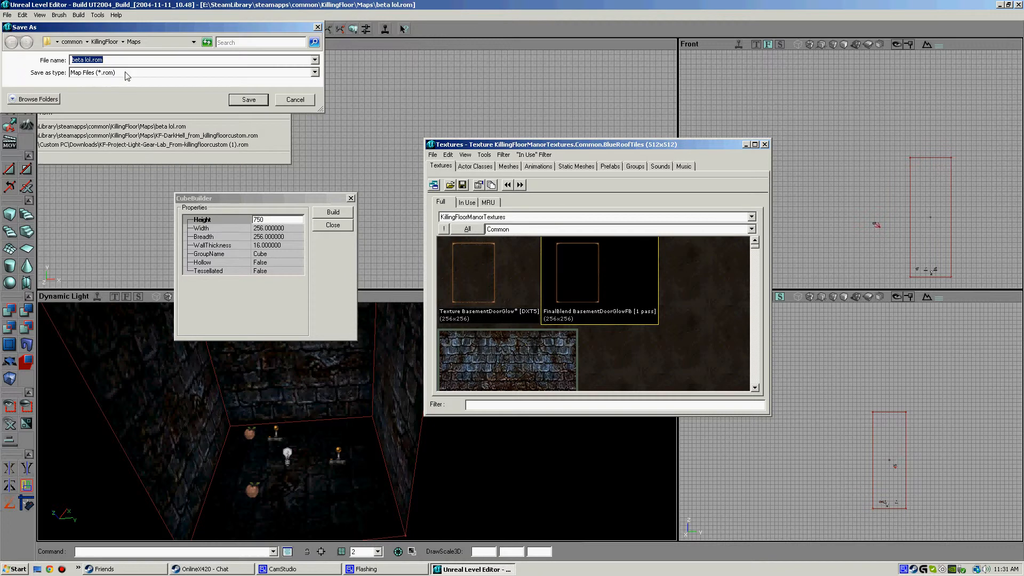
pyautogui.click(158, 61)
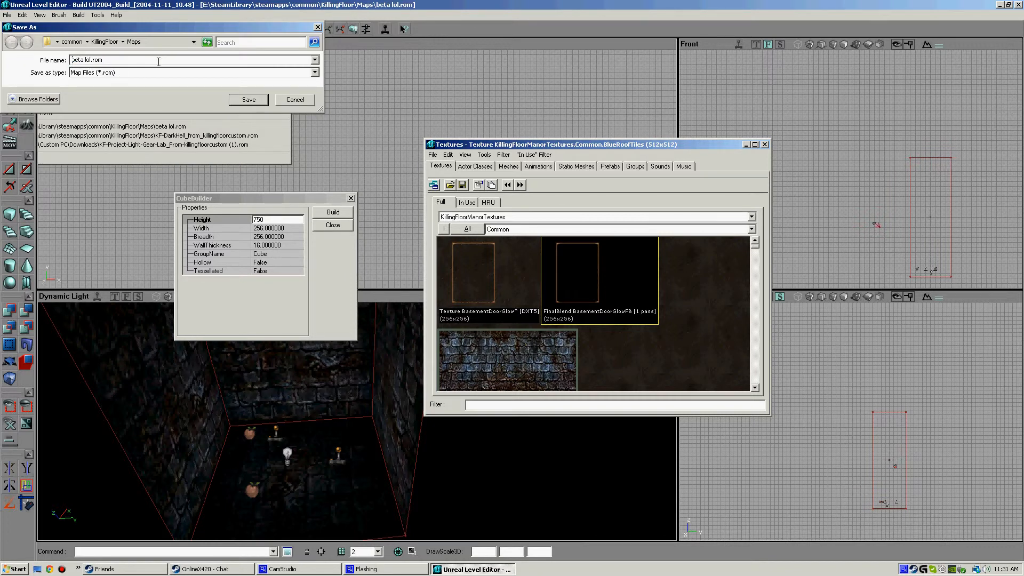
pyautogui.write('KF_')
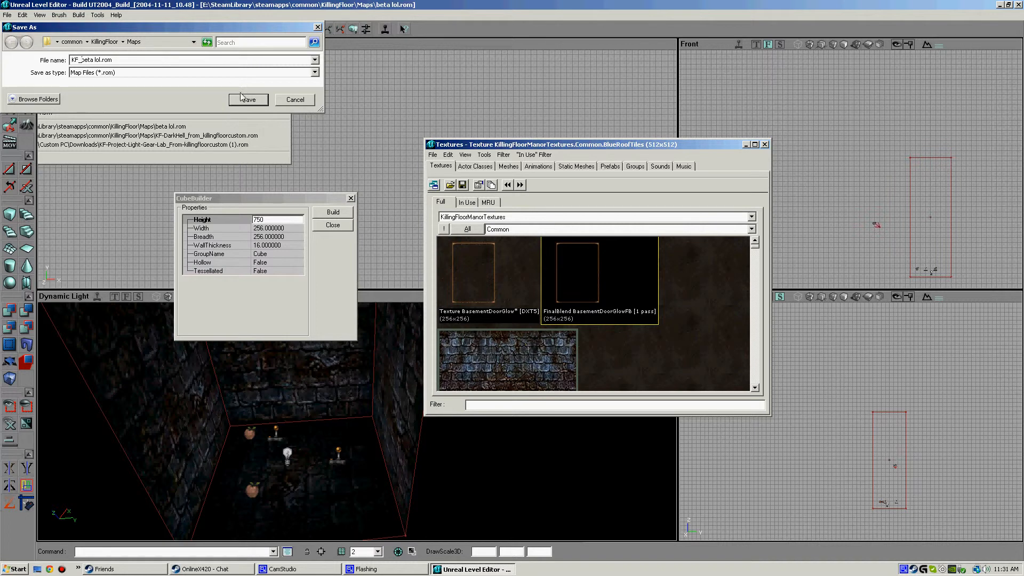
pyautogui.click(247, 100)
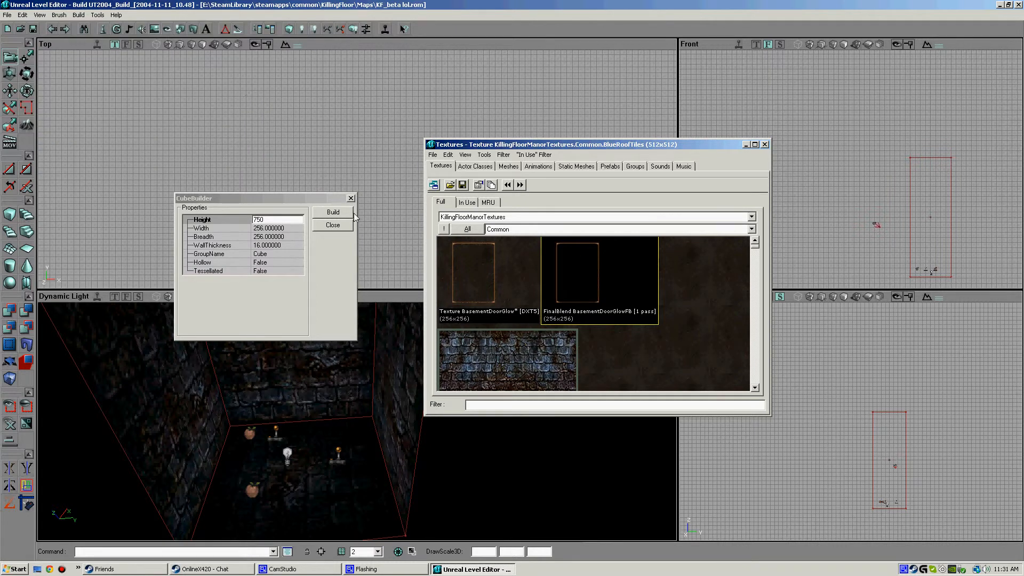
pyautogui.click(97, 14)
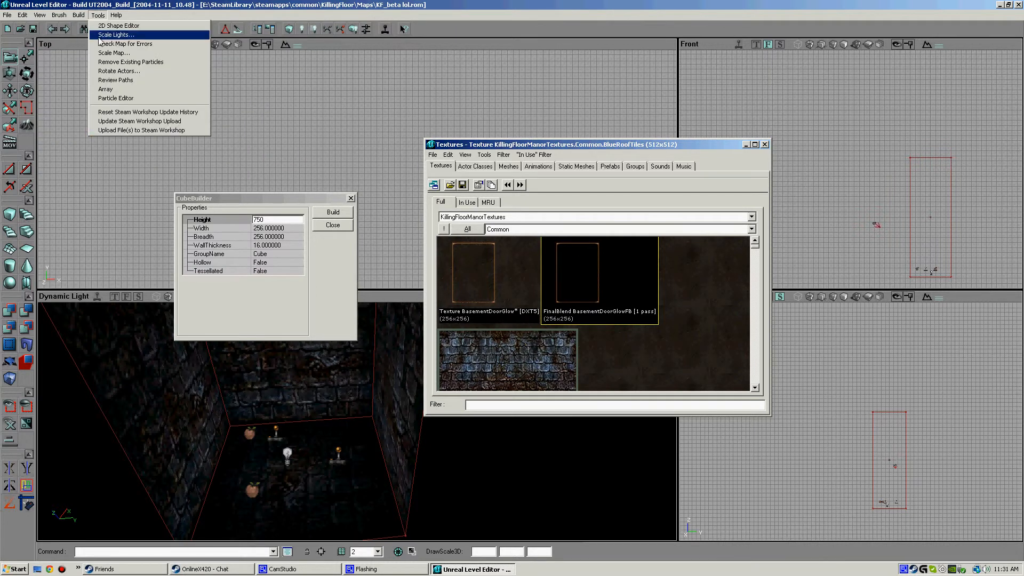
pyautogui.moveTo(140, 130)
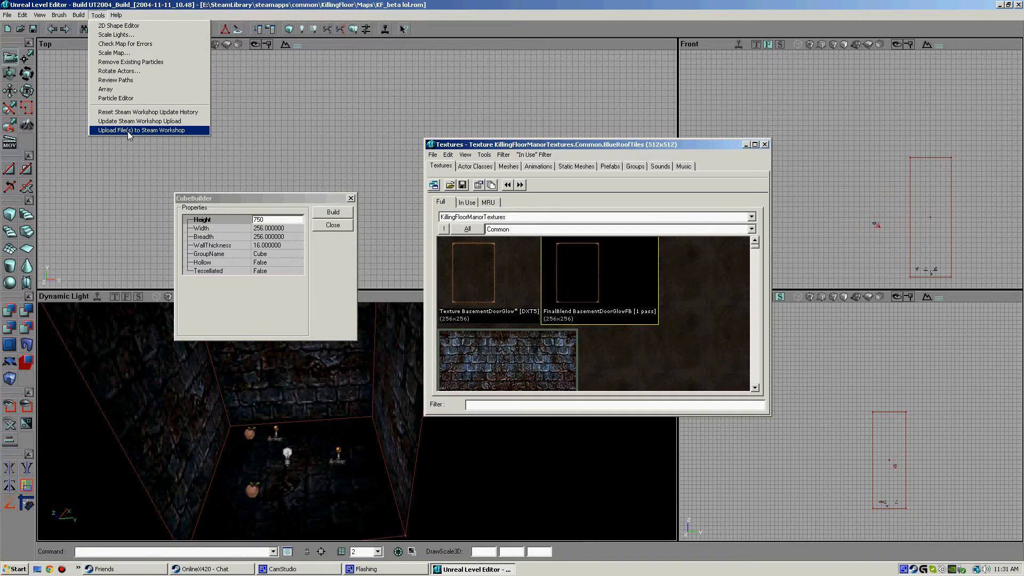
# Add KF_beta lol.rom to the Steam Workshop upload file list.
pyautogui.click(140, 130)
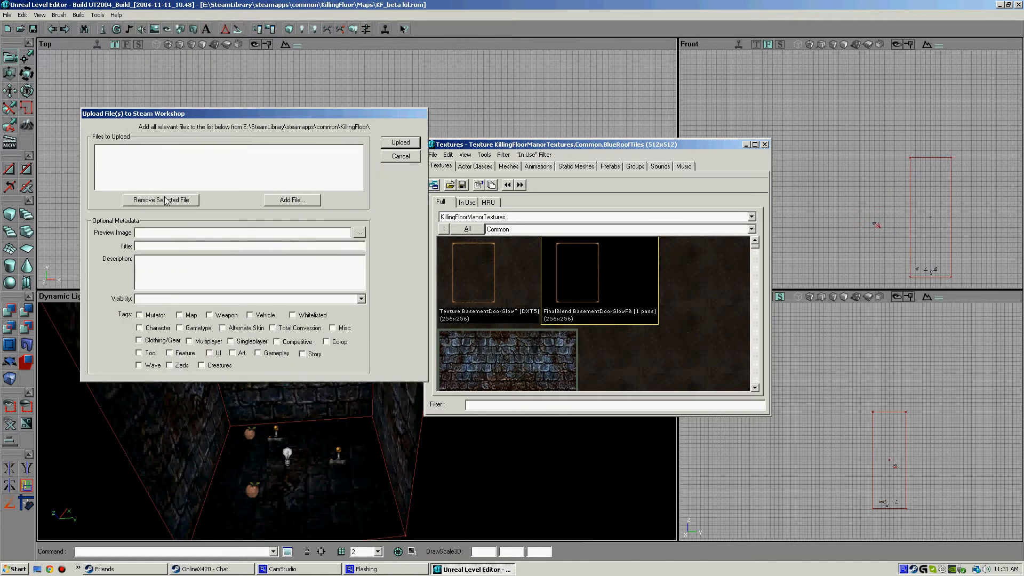
pyautogui.click(291, 200)
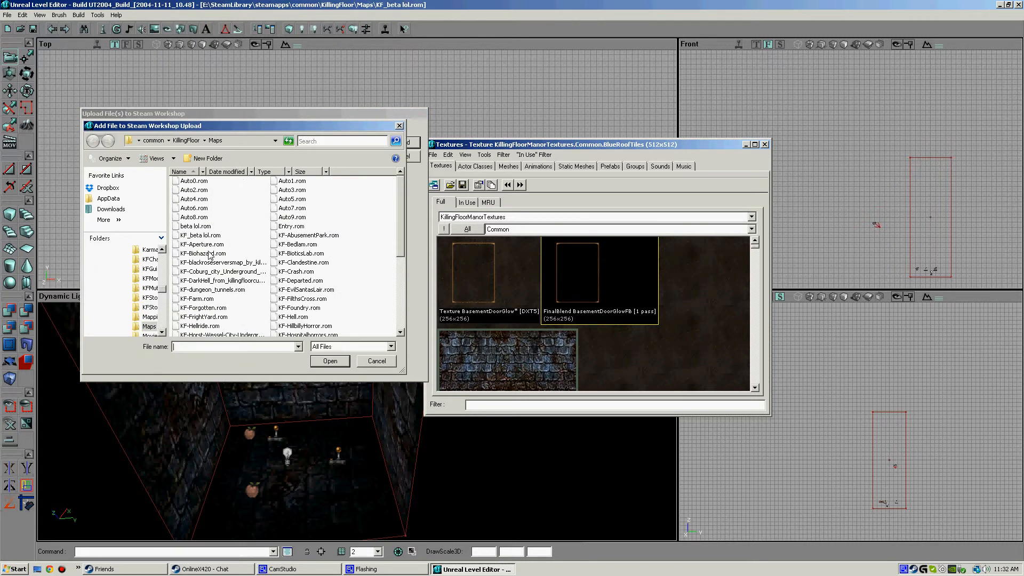
pyautogui.click(200, 235)
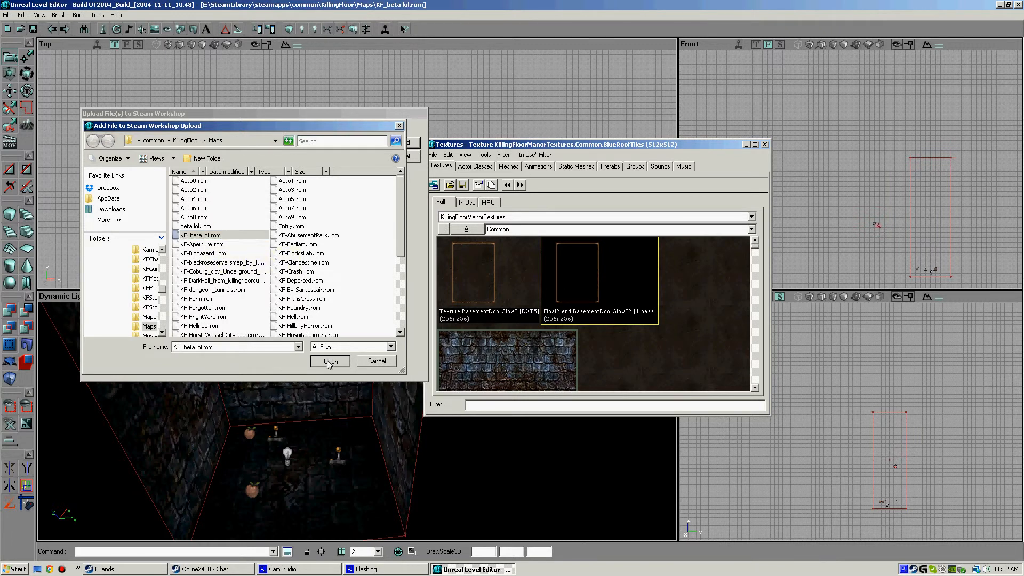
pyautogui.click(330, 361)
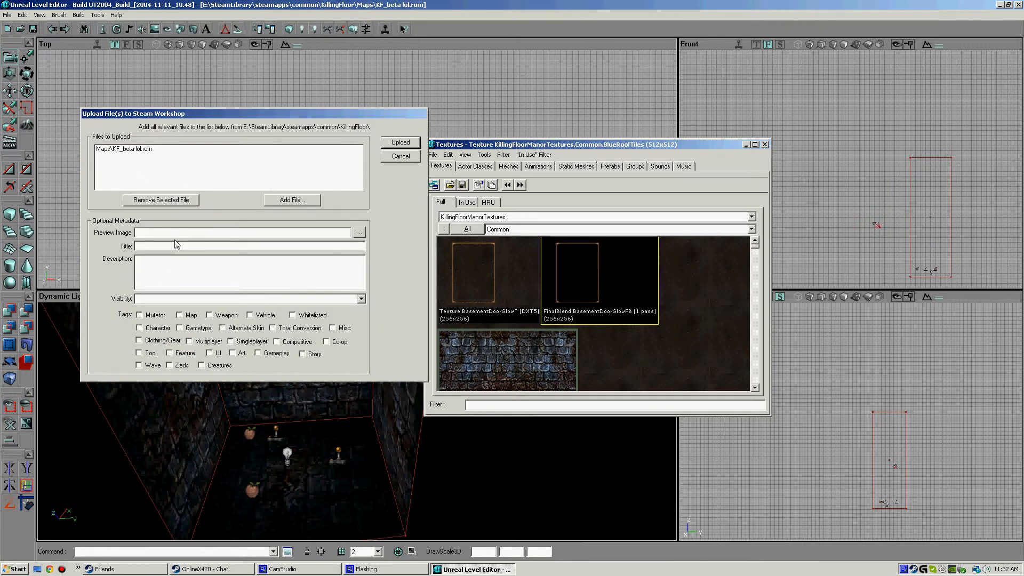
# Upload the map titled 'lol video' with Private visibility and the Map tag.
pyautogui.write('lol')
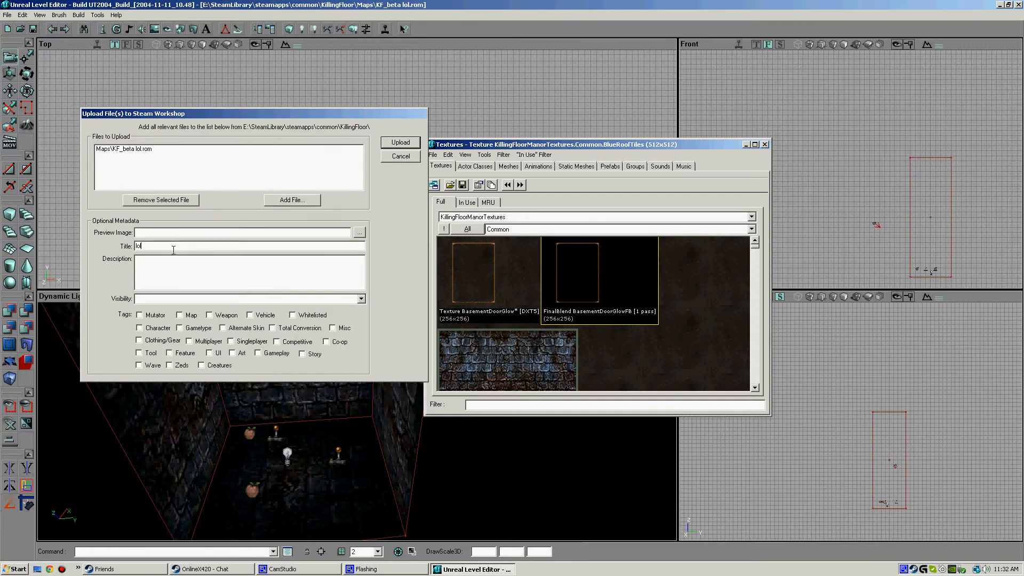
pyautogui.write('v')
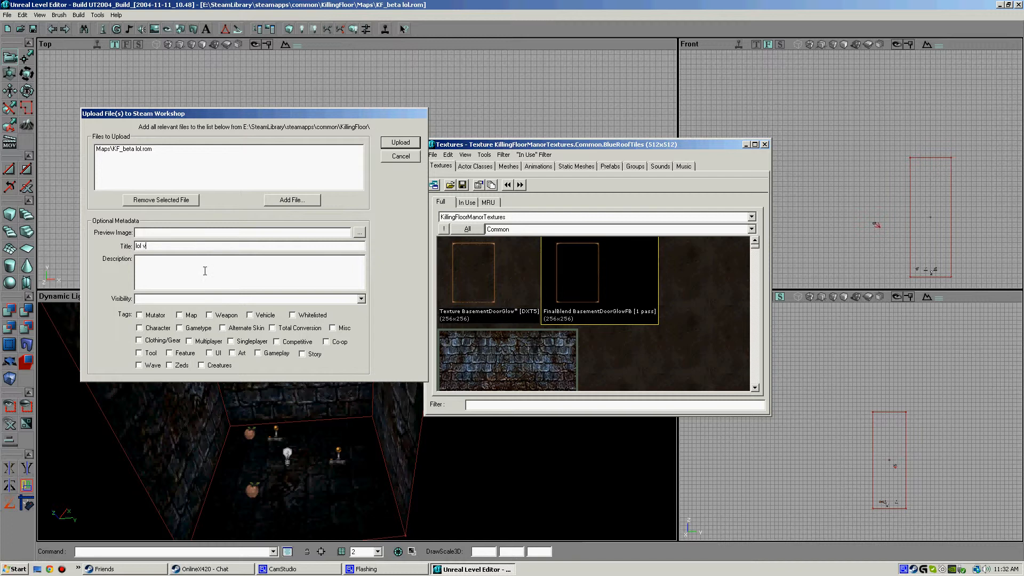
pyautogui.write('ideo')
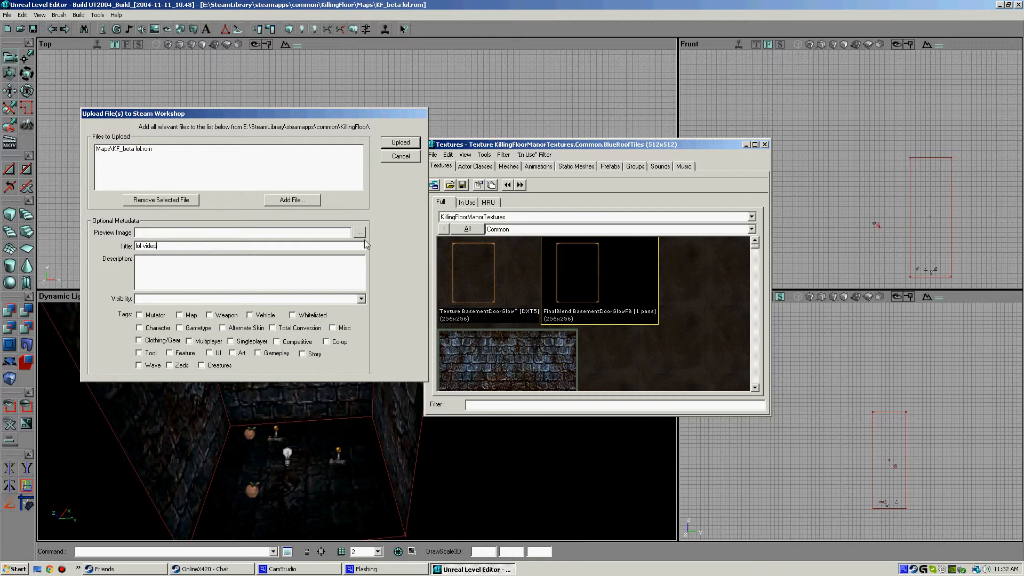
pyautogui.click(360, 299)
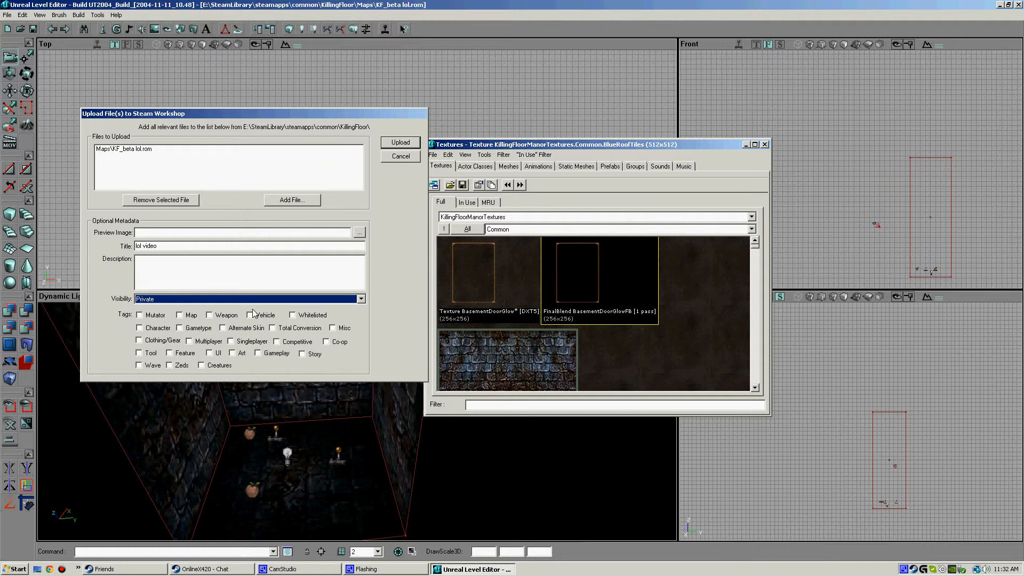
pyautogui.click(360, 299)
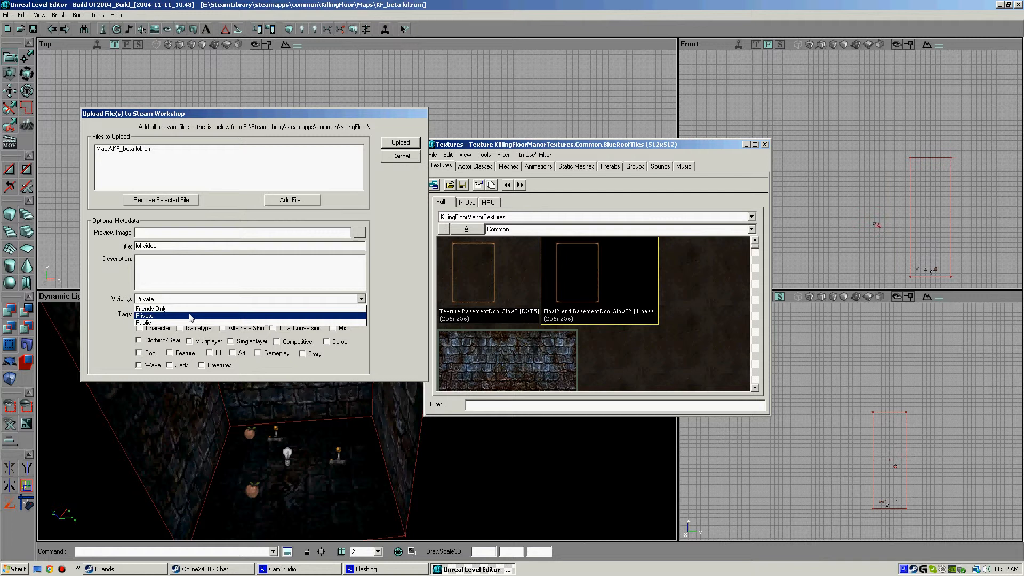
pyautogui.click(144, 315)
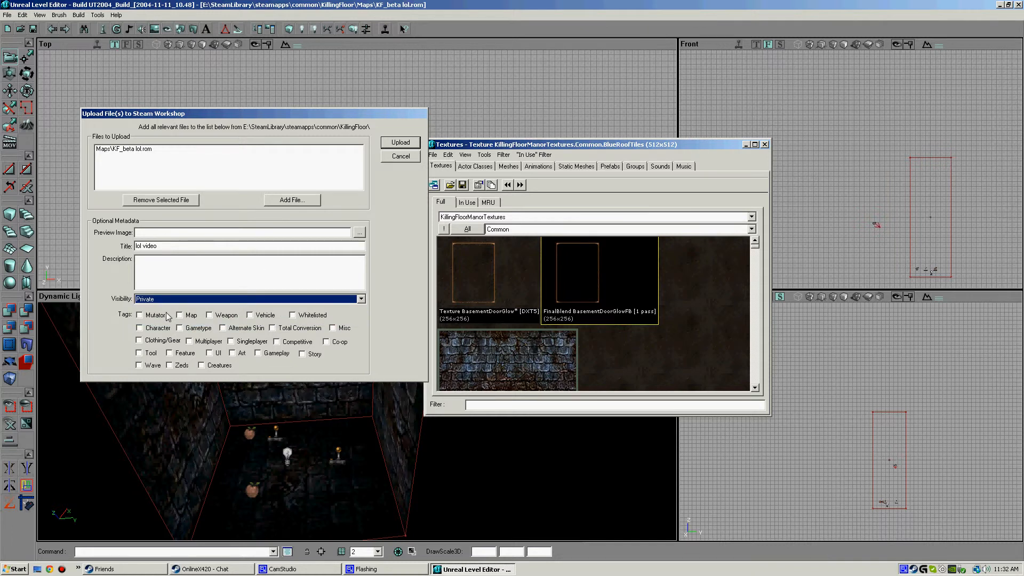
pyautogui.click(179, 315)
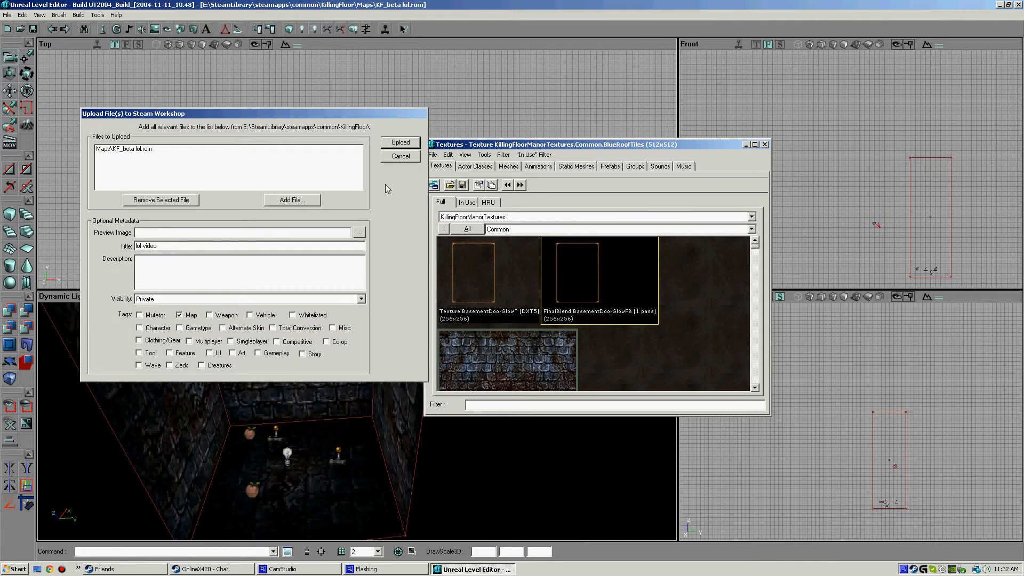
pyautogui.click(400, 143)
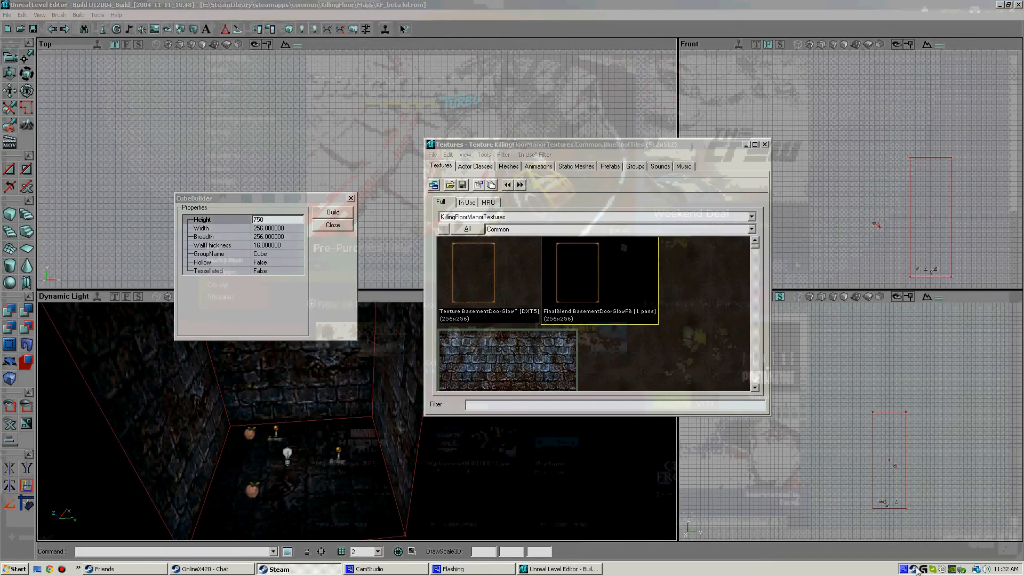
# In Steam, open the profile's Workshop Items page listing 'lol video'.
pyautogui.click(277, 569)
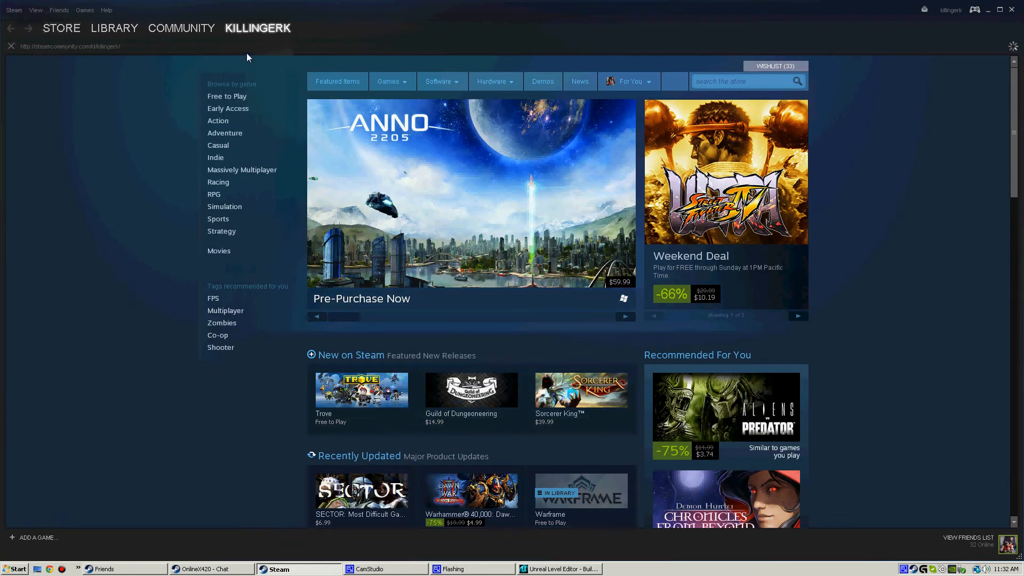
pyautogui.click(257, 28)
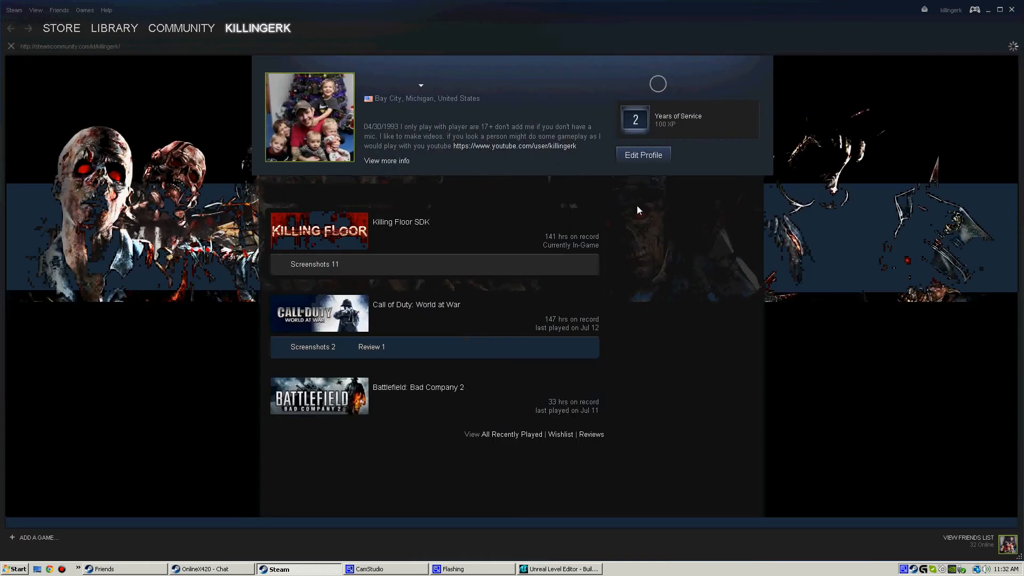
pyautogui.click(10, 27)
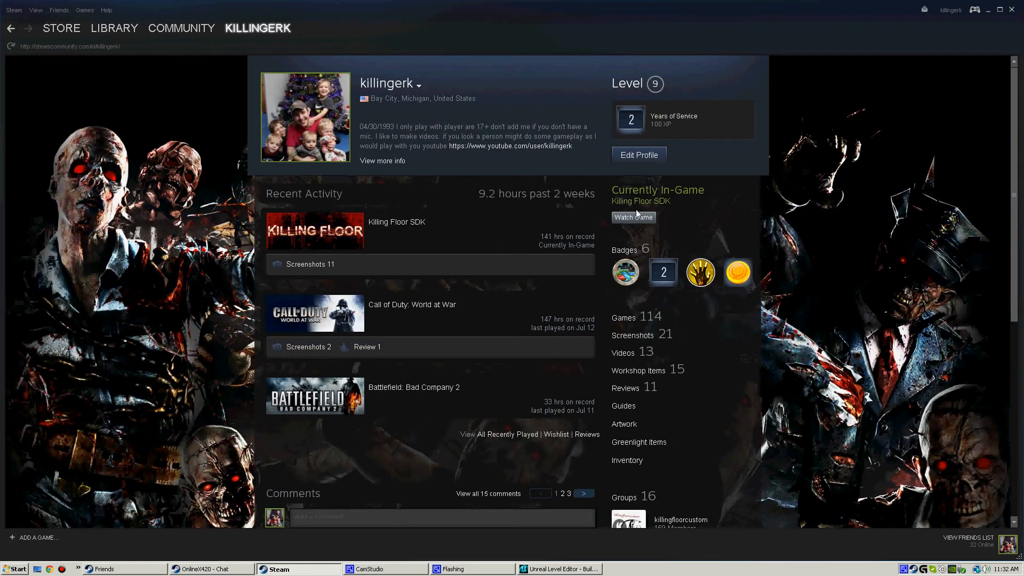
pyautogui.moveTo(659, 277)
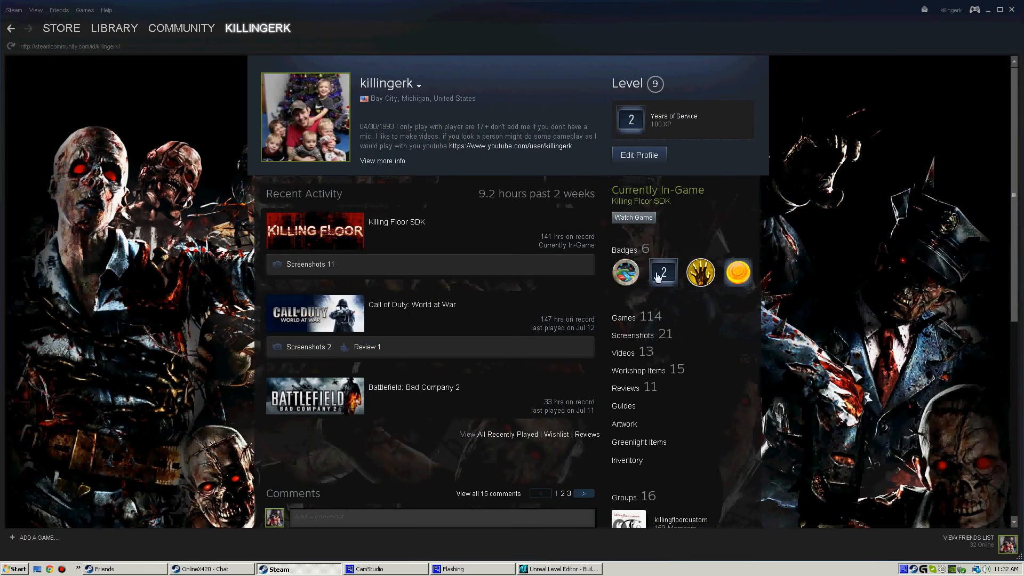
pyautogui.moveTo(645, 381)
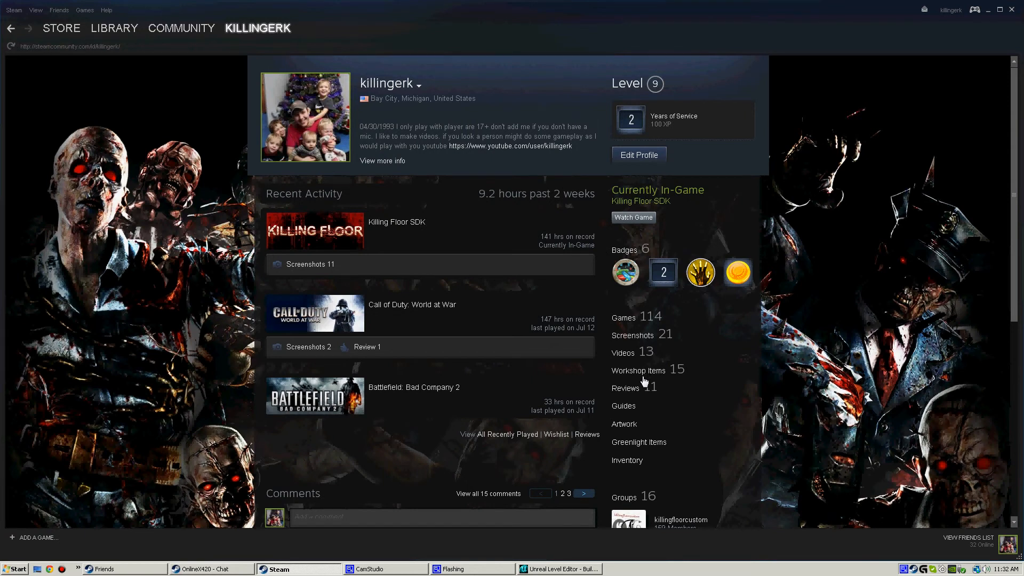
pyautogui.click(638, 370)
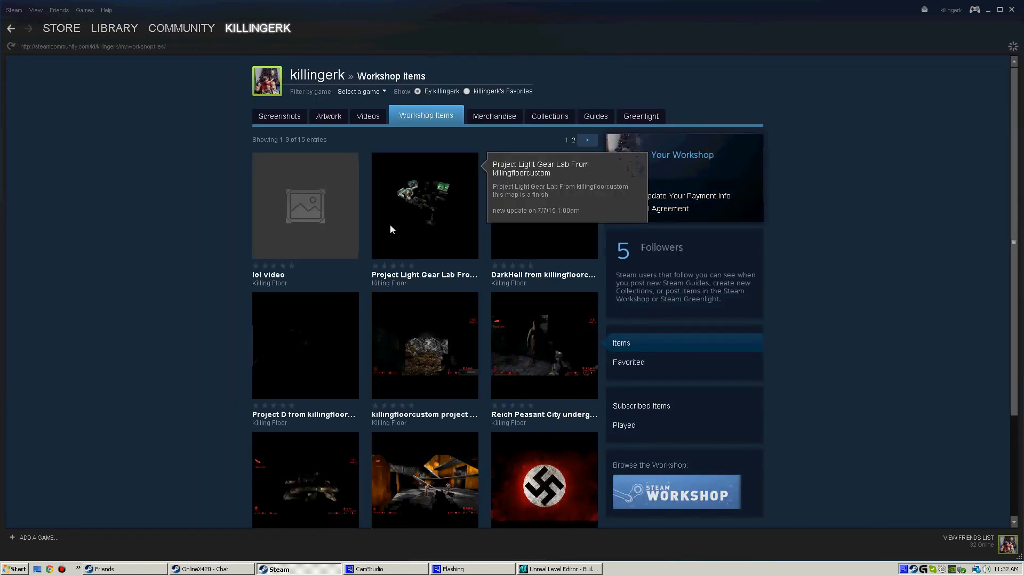
pyautogui.moveTo(602, 238)
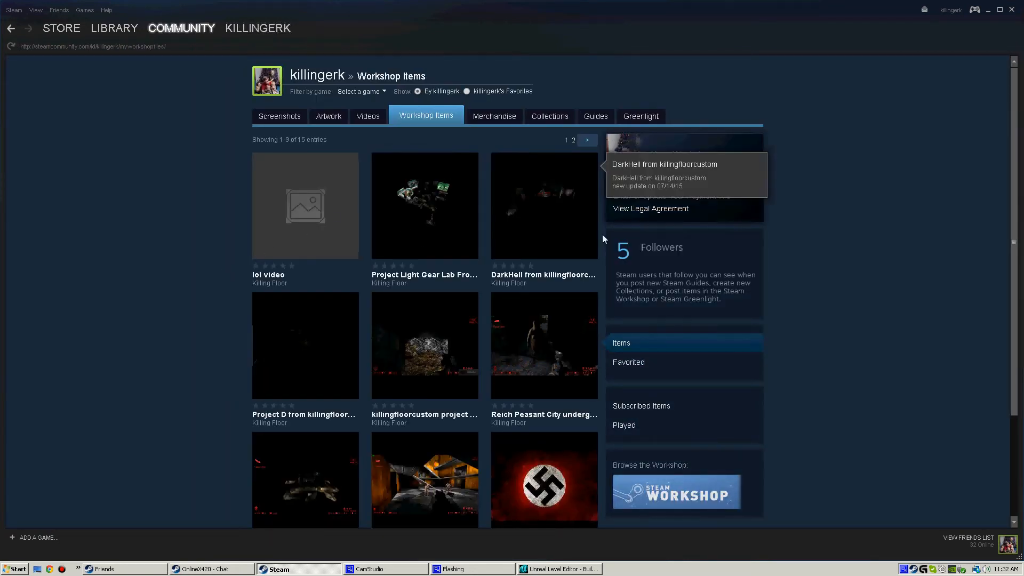
# Open the 'lol video' item's page to confirm it is hidden and tagged Map.
pyautogui.click(304, 205)
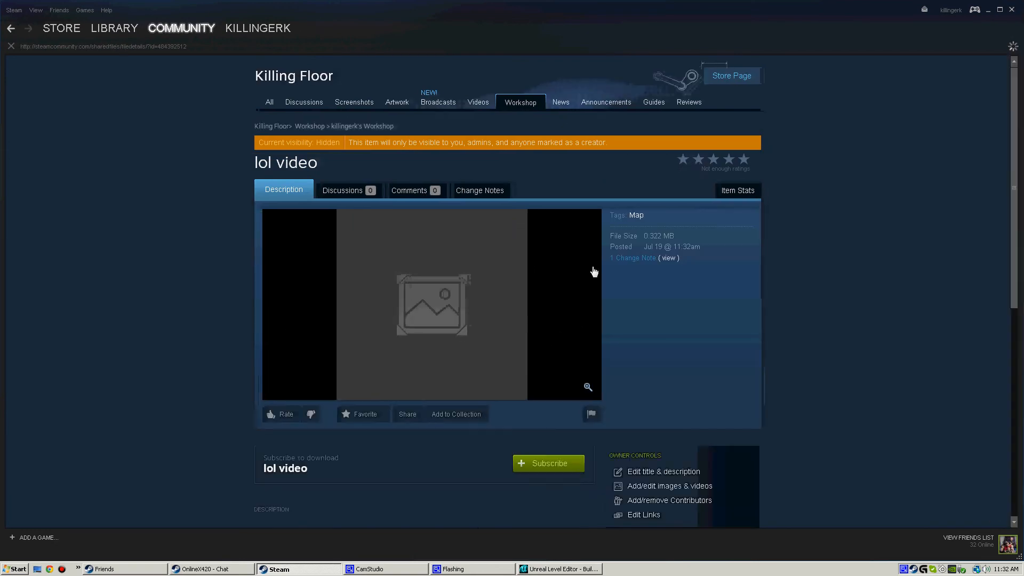